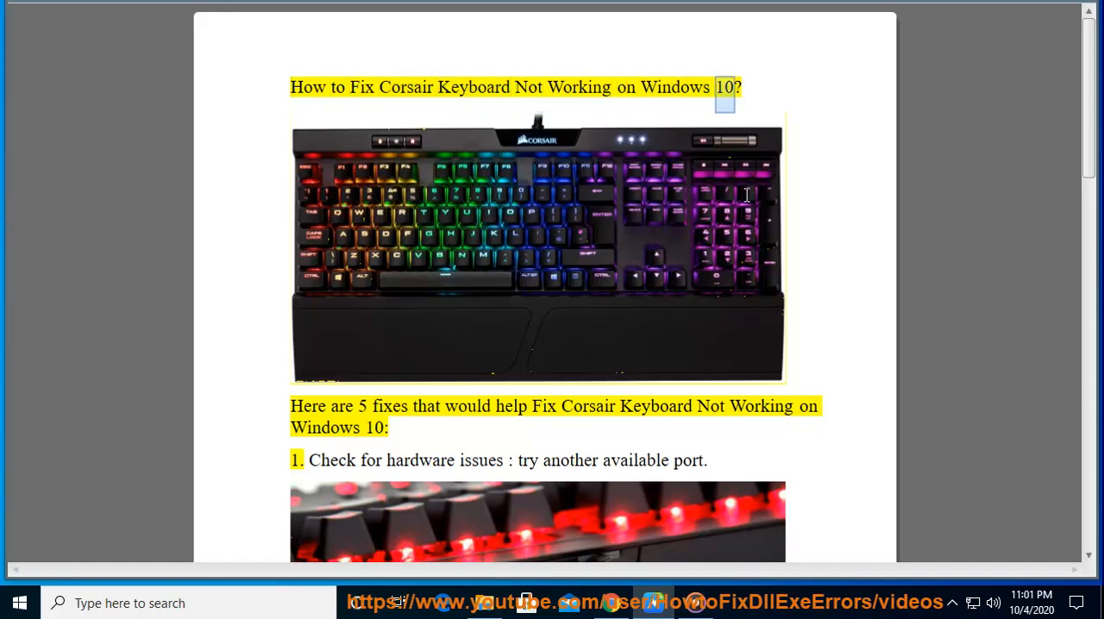
- Scroll the Corsair keyboard guide past fixes 1 and 2, then search for Device Manager
double_click(512, 406)
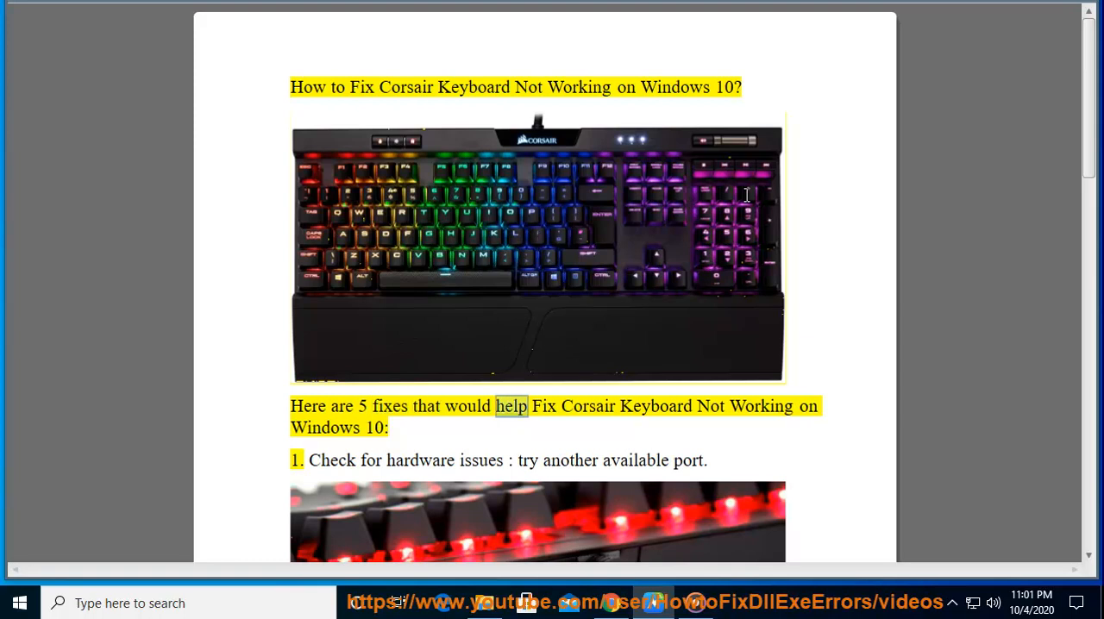
double_click(325, 428)
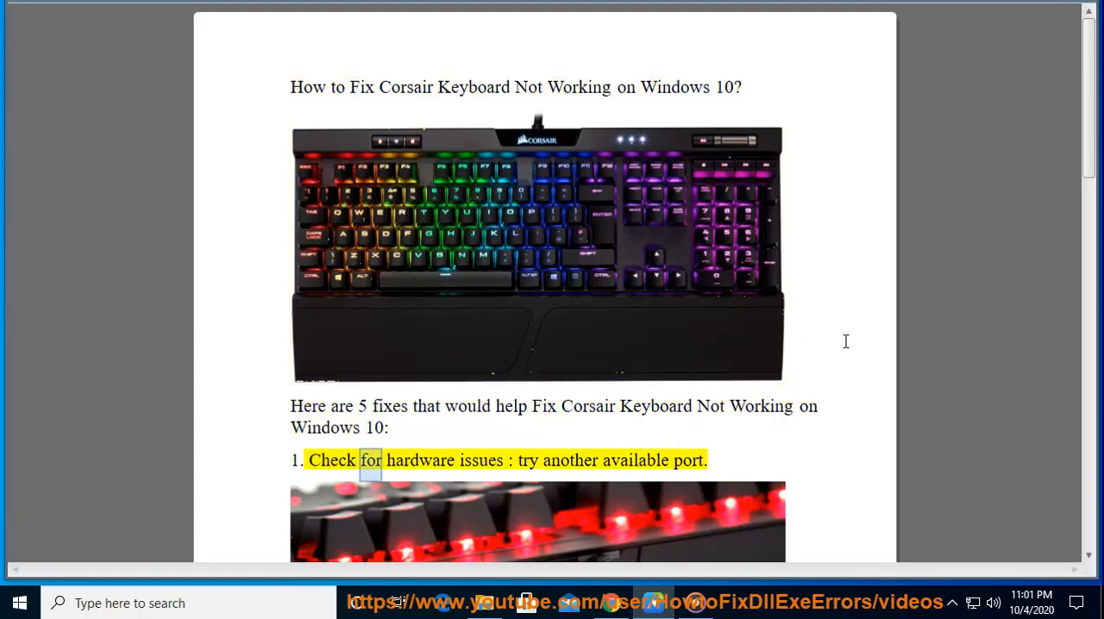
scroll("down", 3)
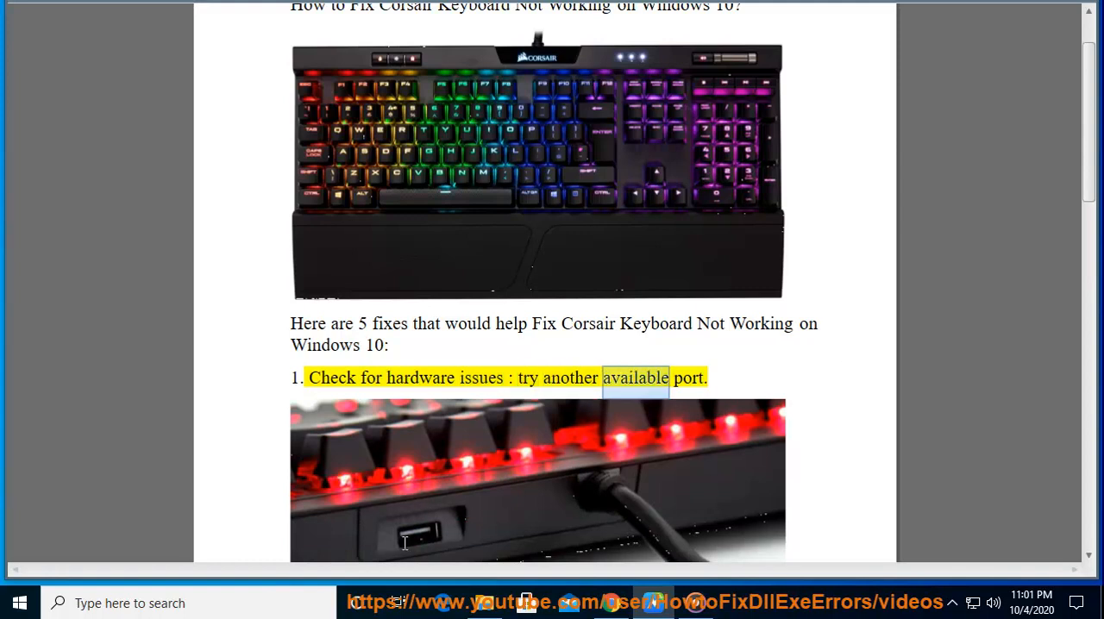
scroll("down", 3)
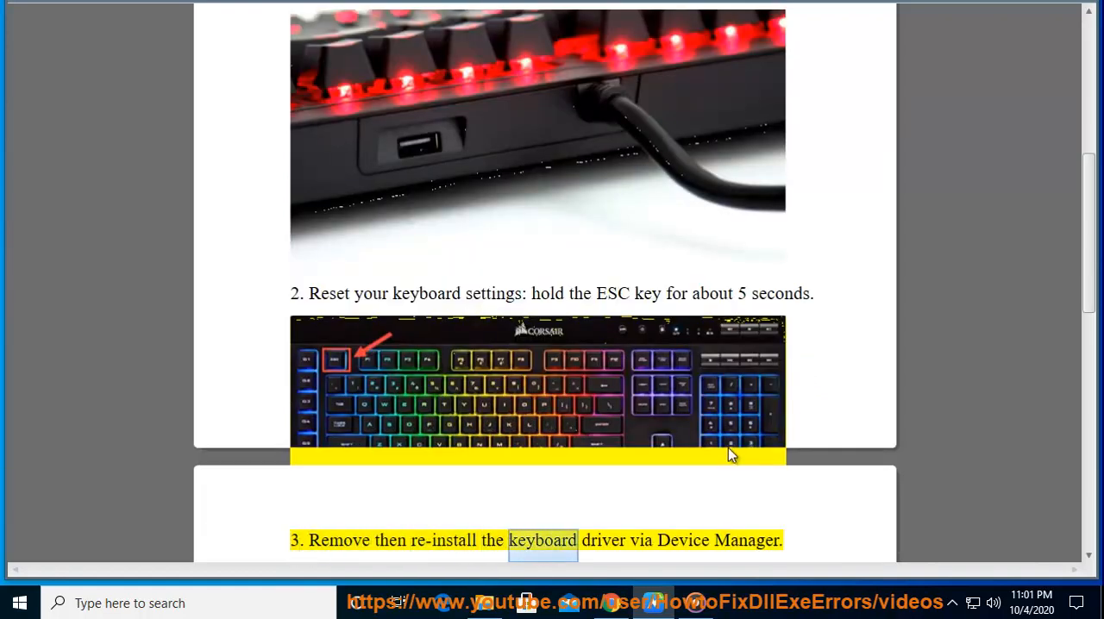
double_click(745, 540)
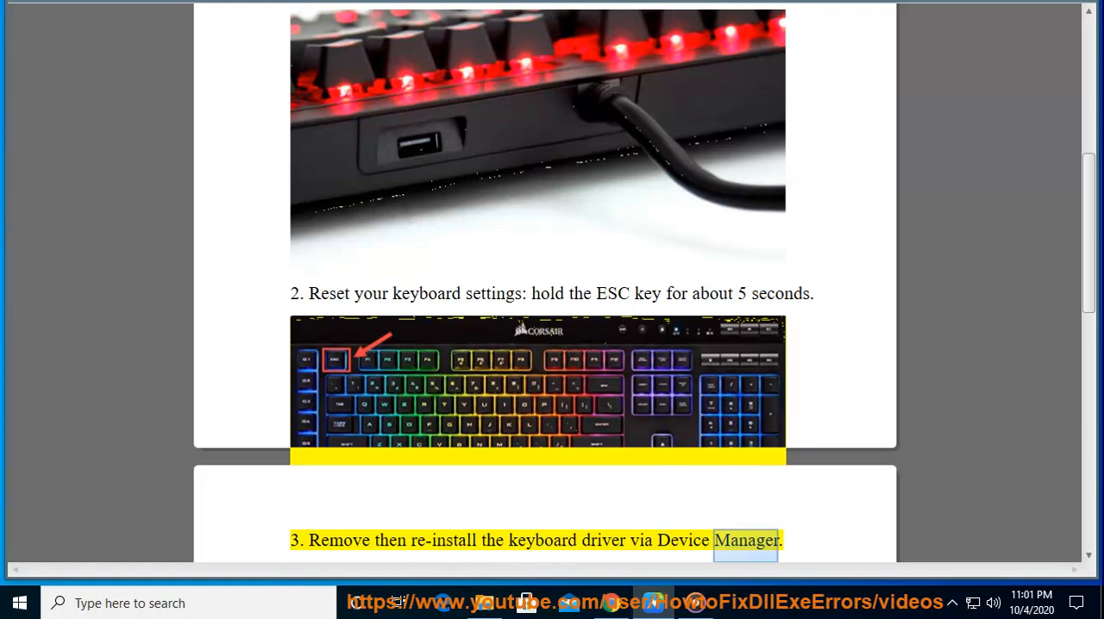
scroll("down", 3)
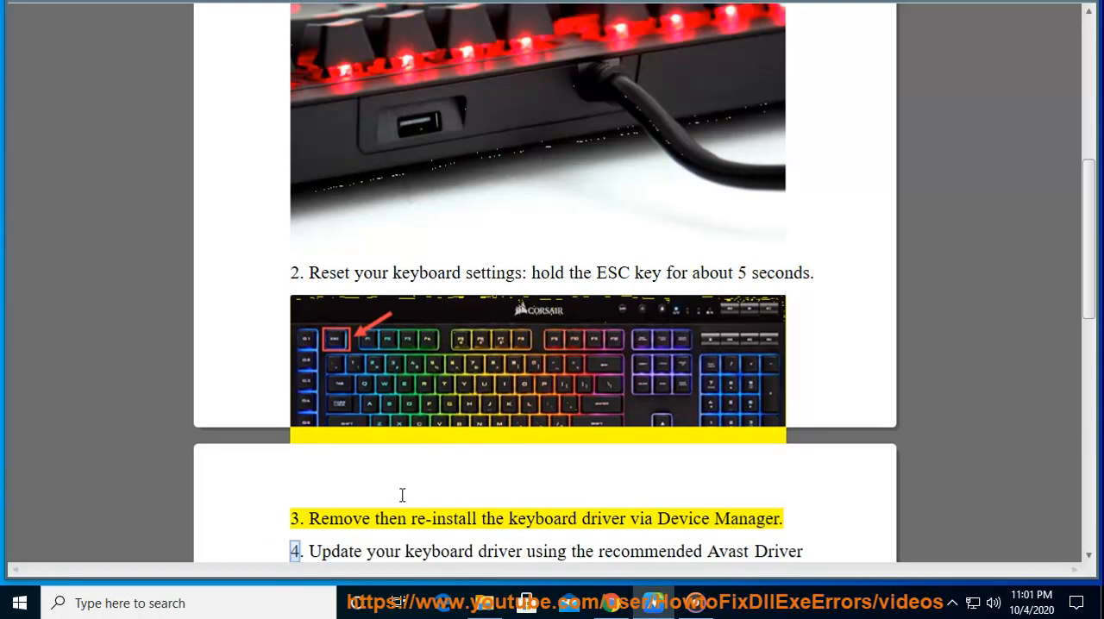
type("Device Manager")
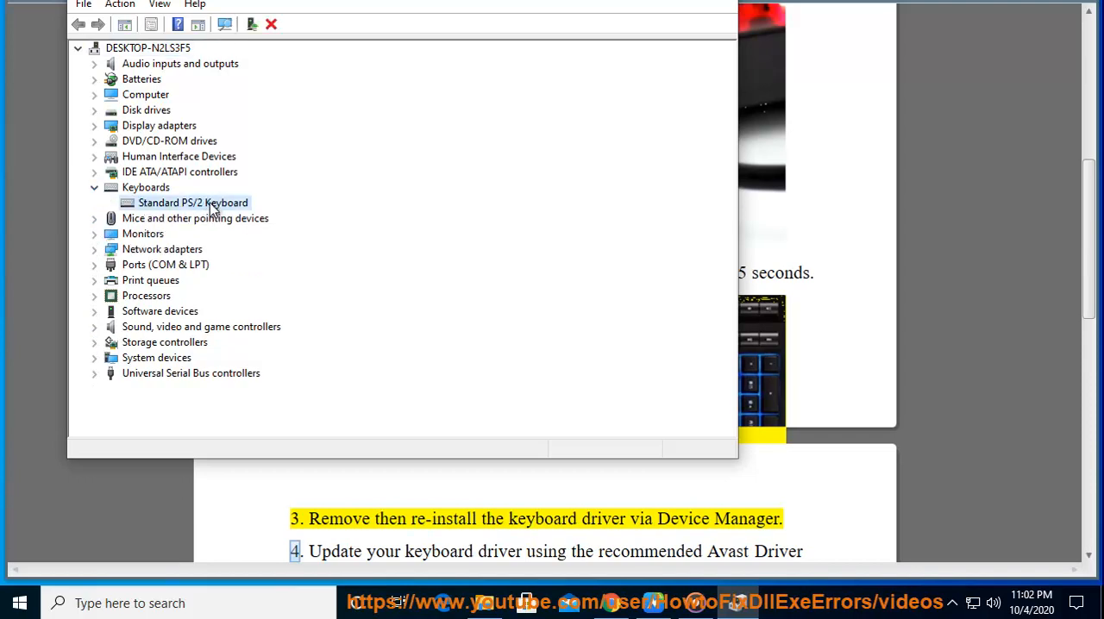
- Uninstall the Standard PS/2 Keyboard device and return to the WordPad guide
right_click(193, 203)
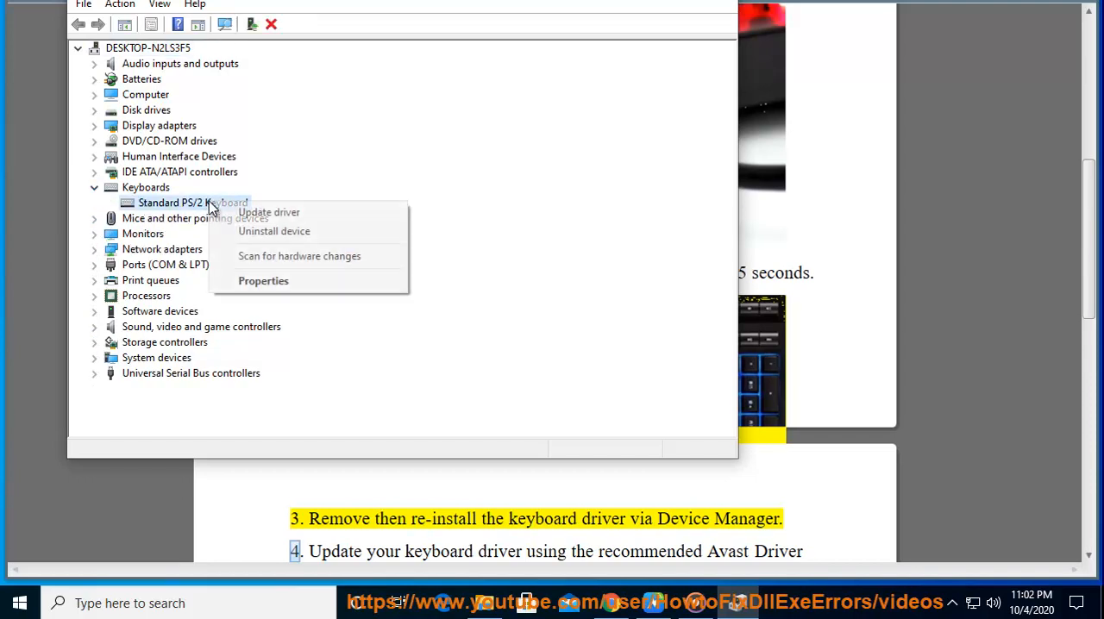
left_click(273, 231)
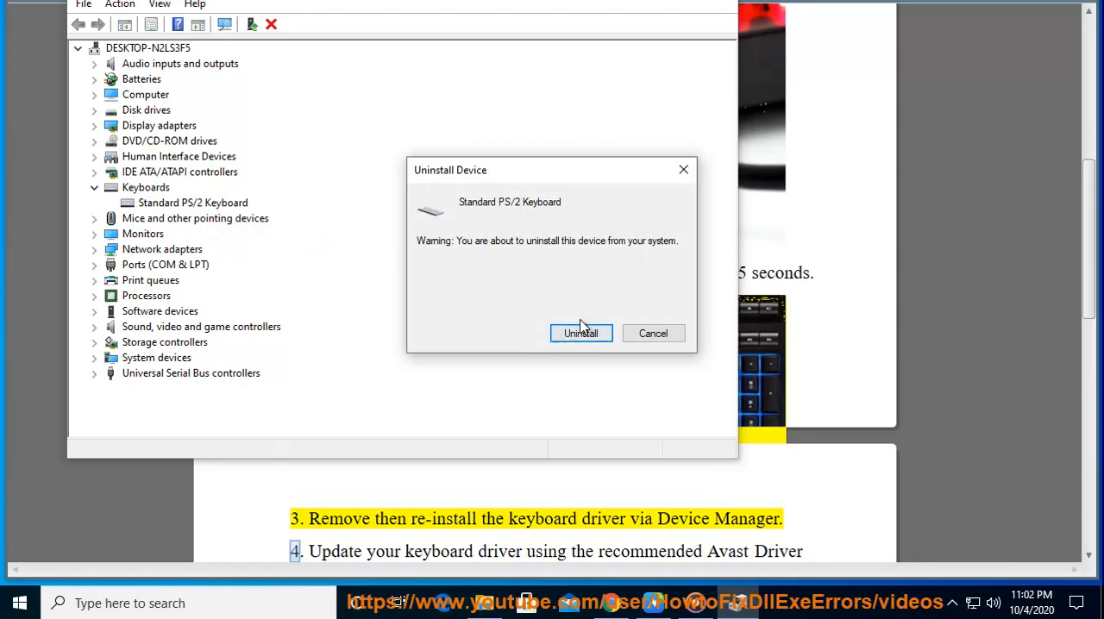
left_click(581, 333)
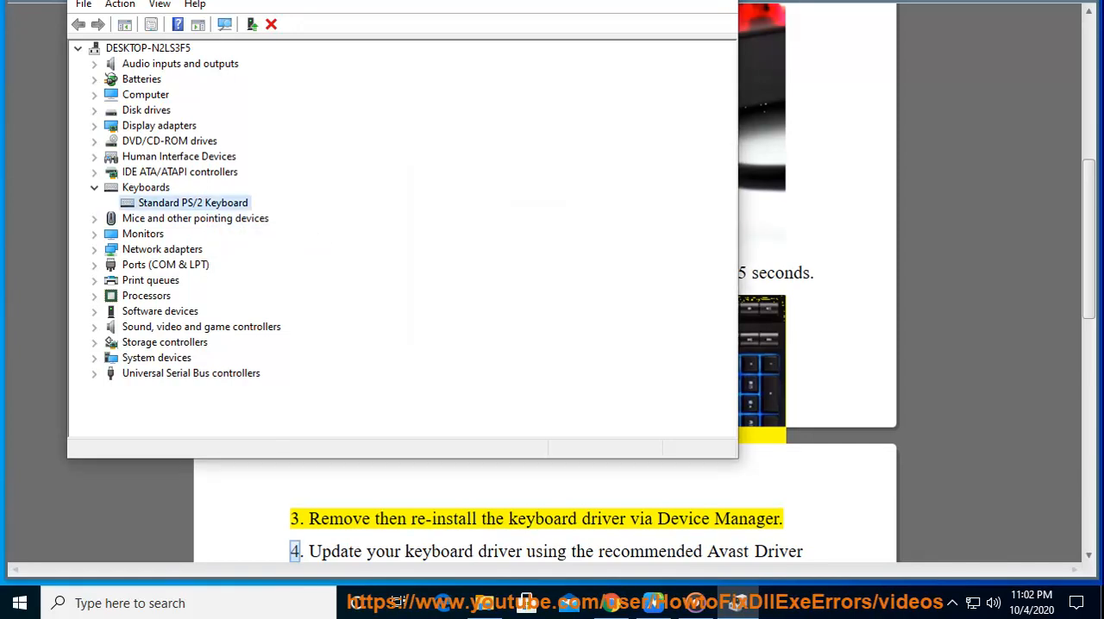
left_click(276, 24)
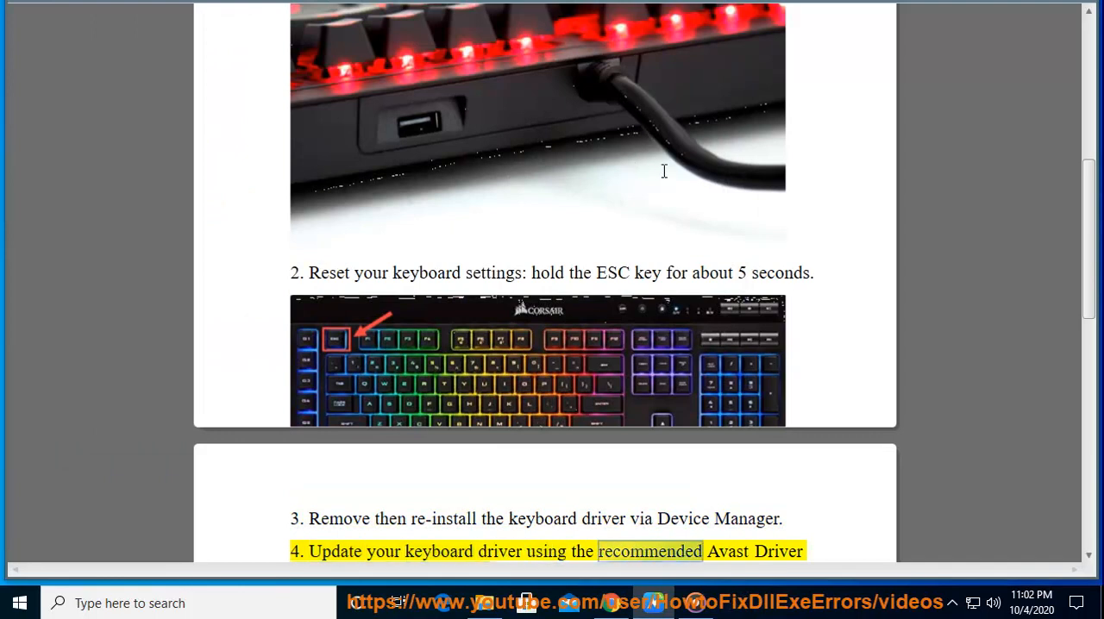
- Scroll the guide through fix 4 on Avast Driver Updater to the start of fix 5
scroll("down", 3)
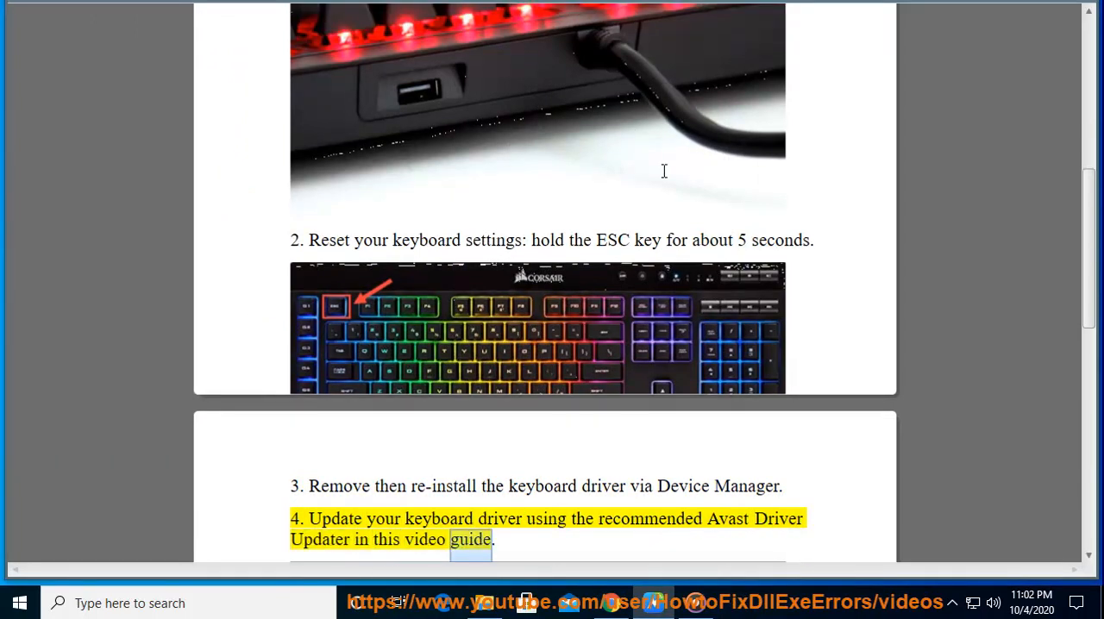
scroll("down", 3)
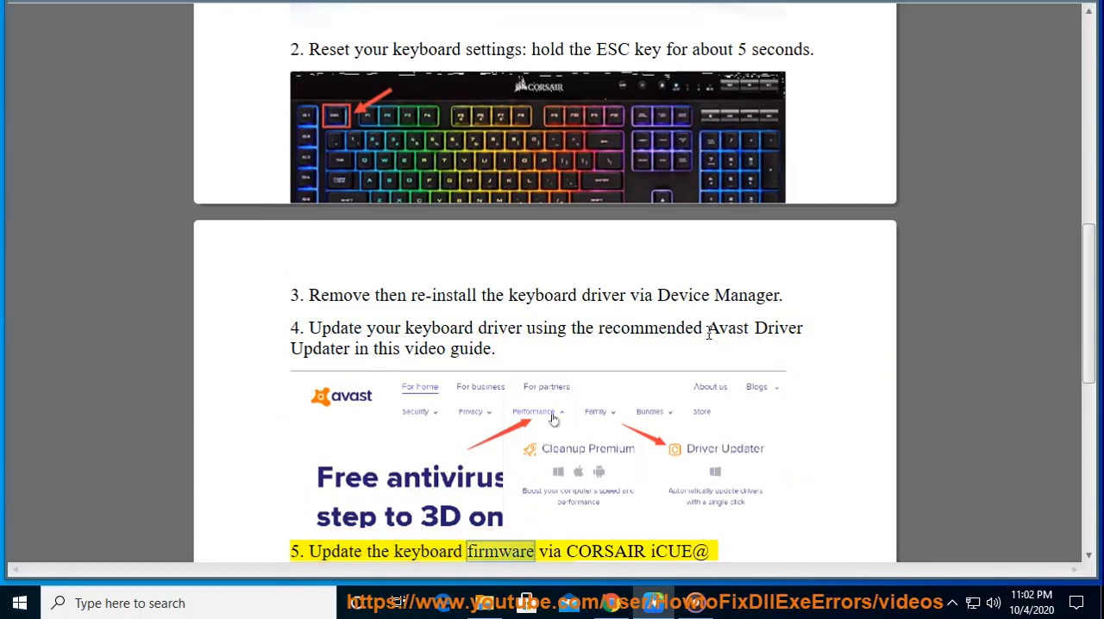
left_click_drag(707, 328, 352, 349)
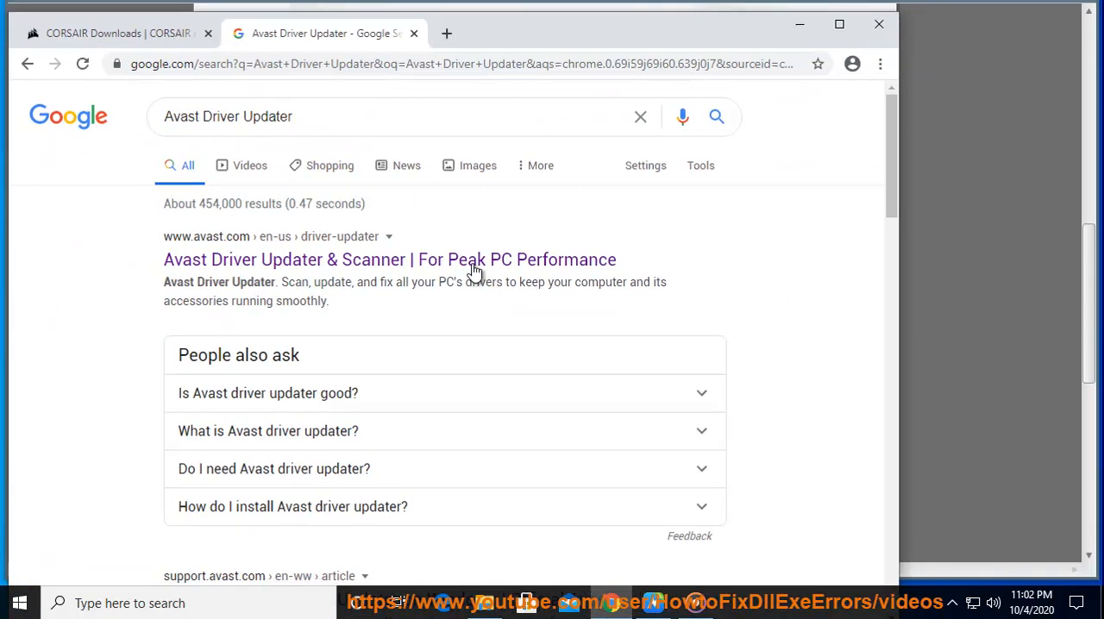
- Open the Avast Driver Updater search result in a new tab and scroll its page
right_click(478, 260)
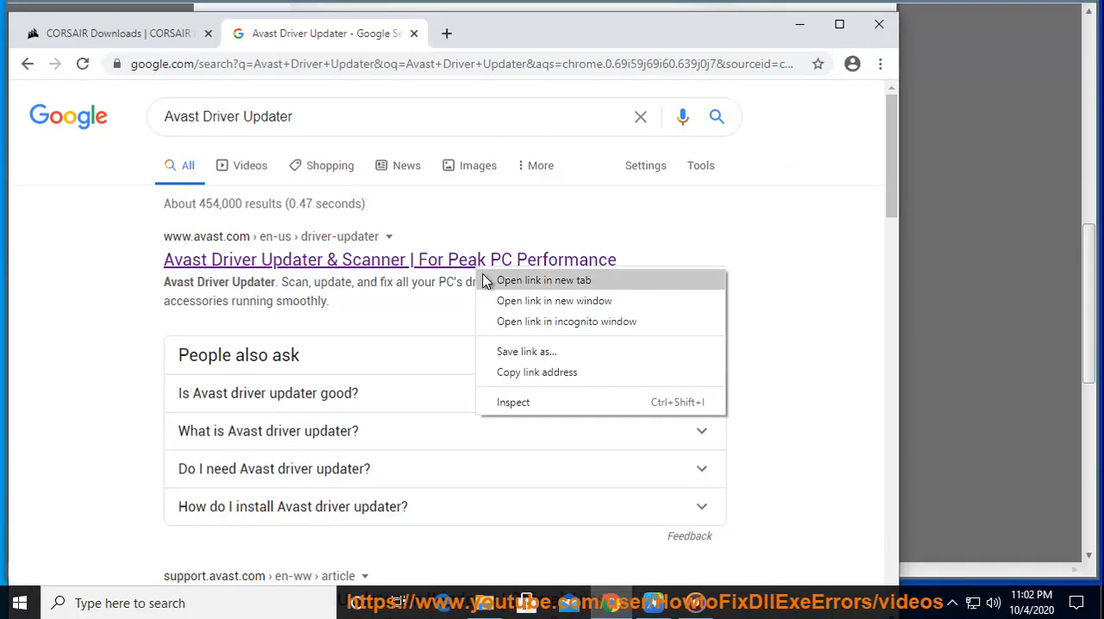
left_click(543, 279)
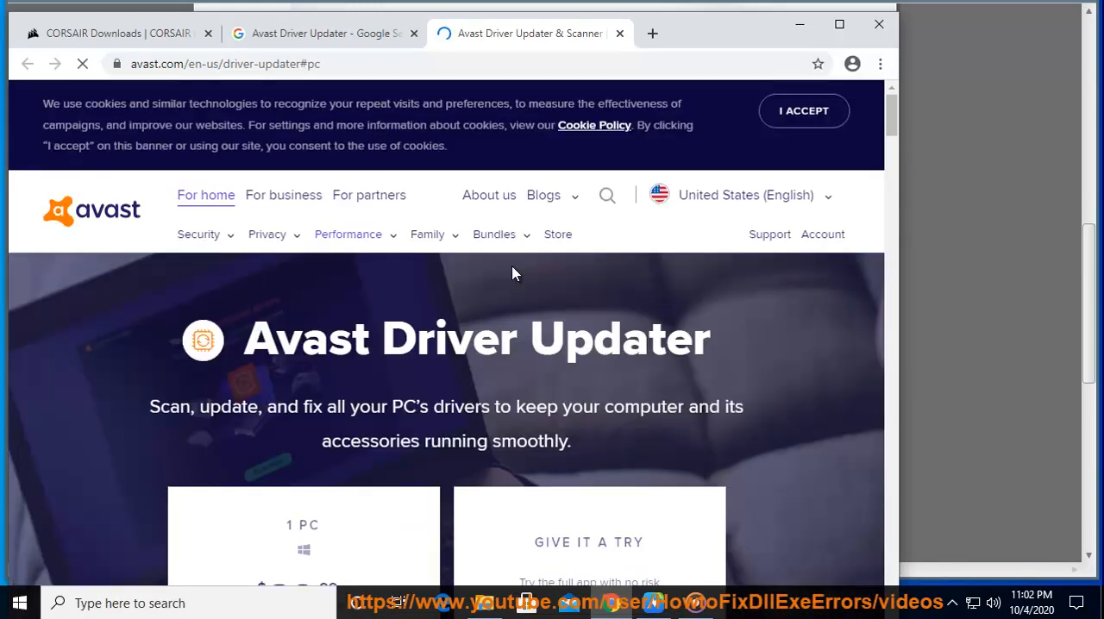
scroll("down", 3)
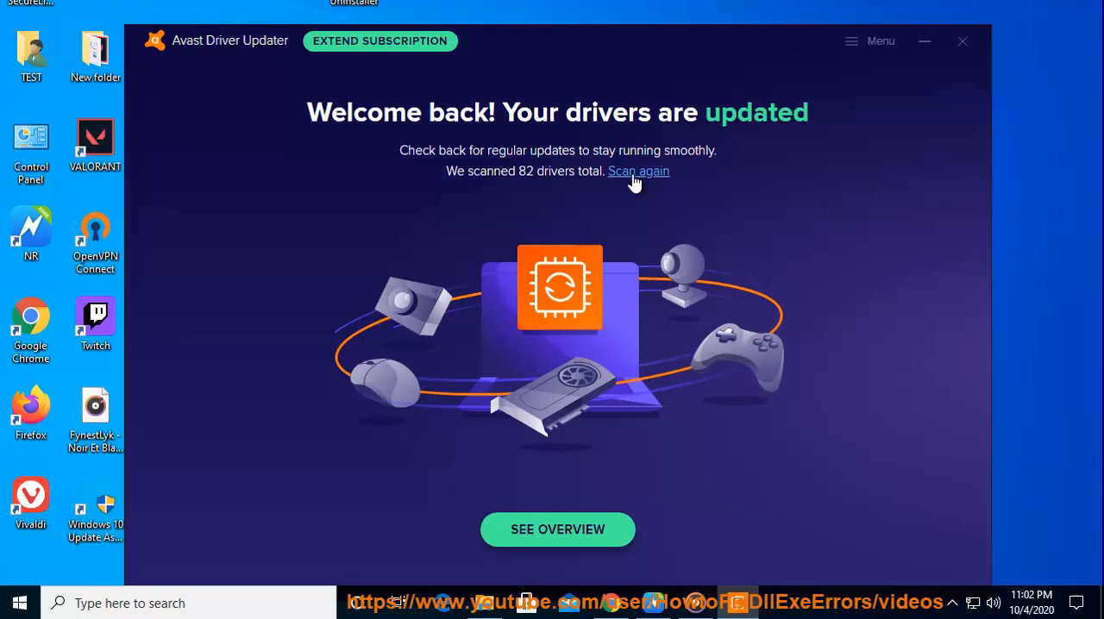
mouse_move(919, 75)
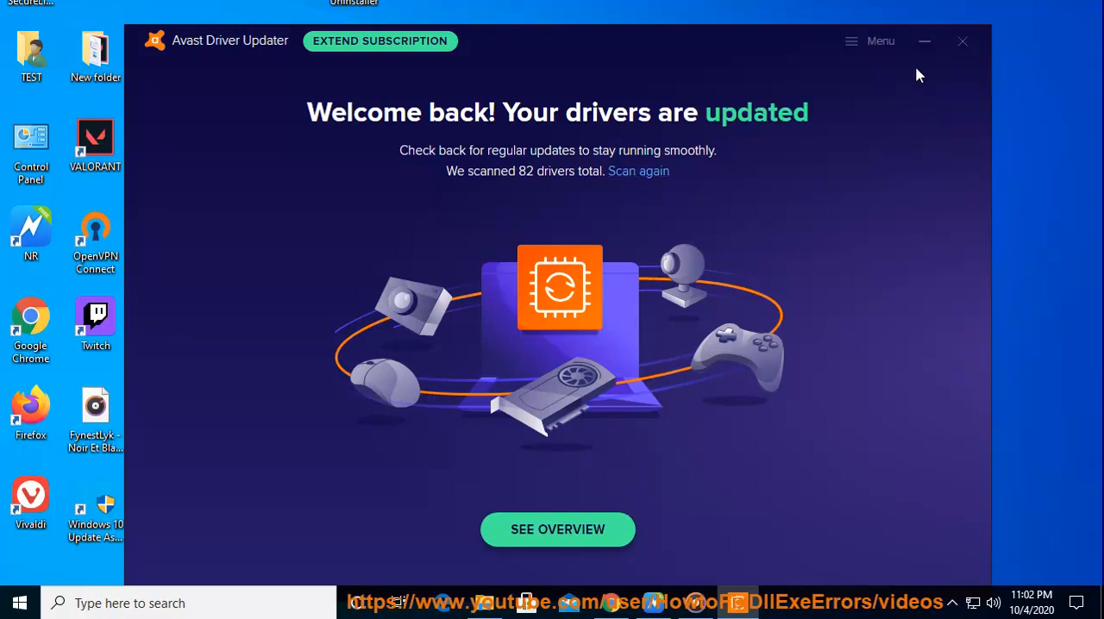
- Minimize Avast Driver Updater after it reports all 82 scanned drivers updated
left_click(639, 171)
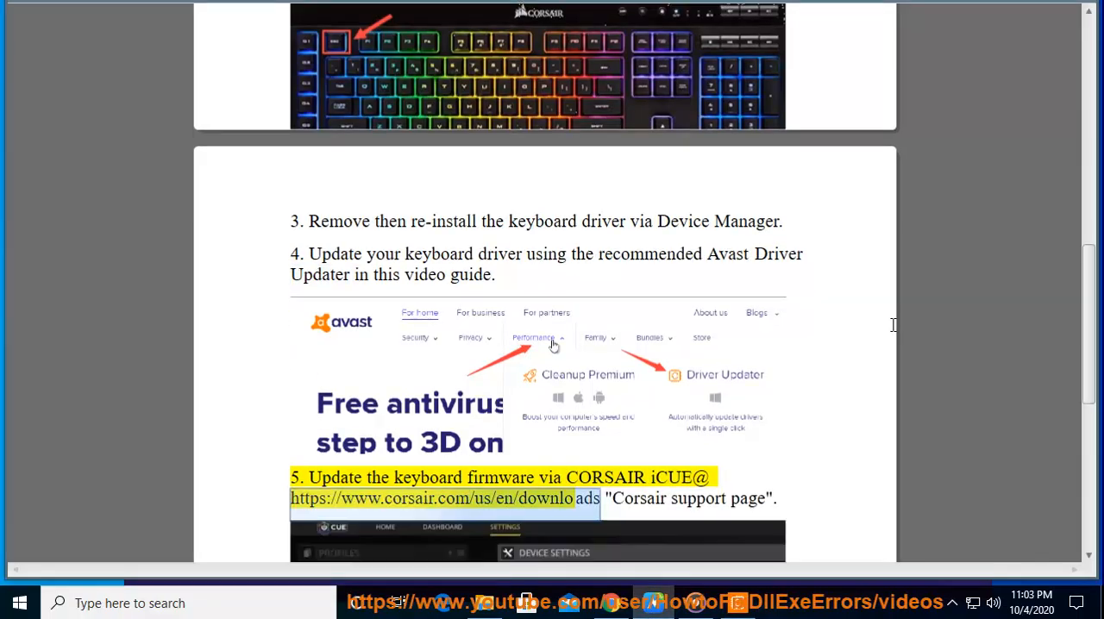
- Scroll the guide to fix 5 and its Corsair downloads link for iCUE
scroll("down", 3)
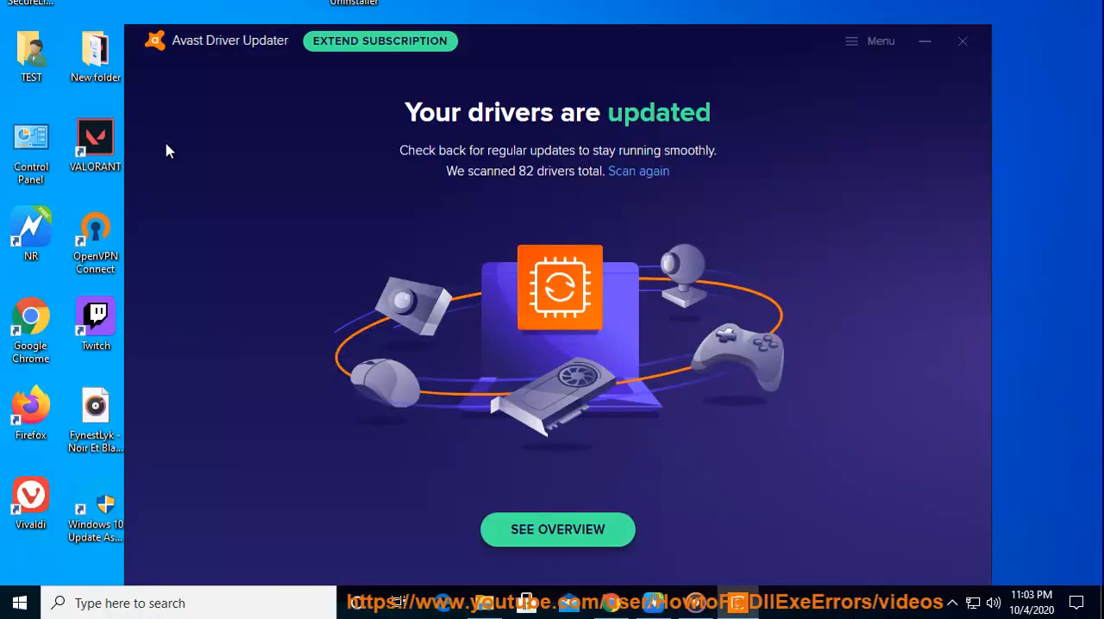
left_click(962, 40)
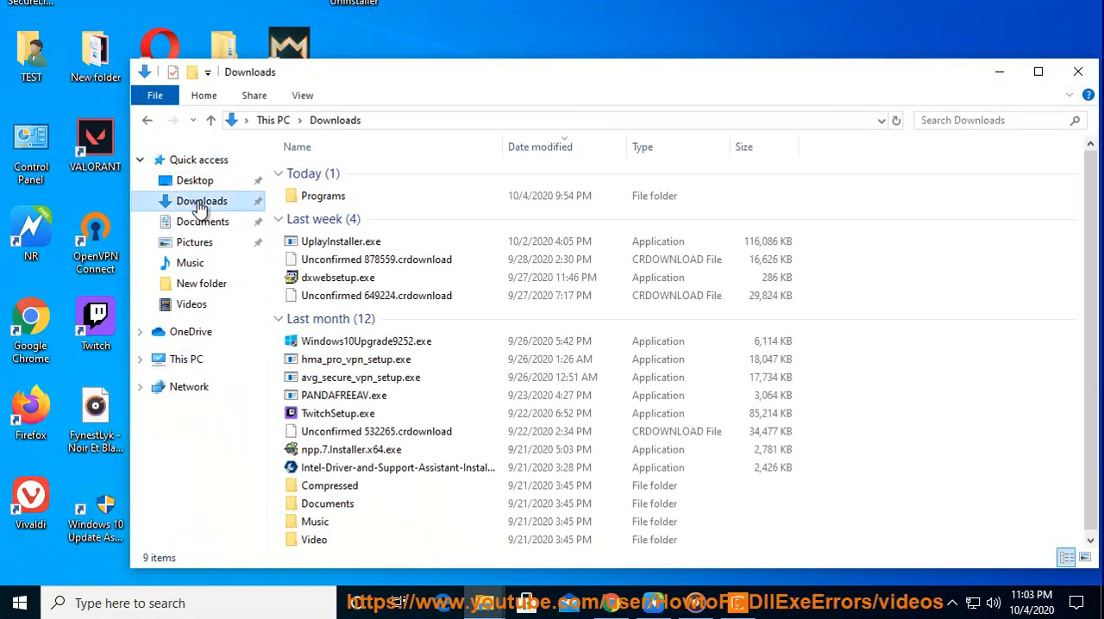
- Open Downloads > Programs and launch iCUESetup_3.33.246_release.msi
double_click(324, 195)
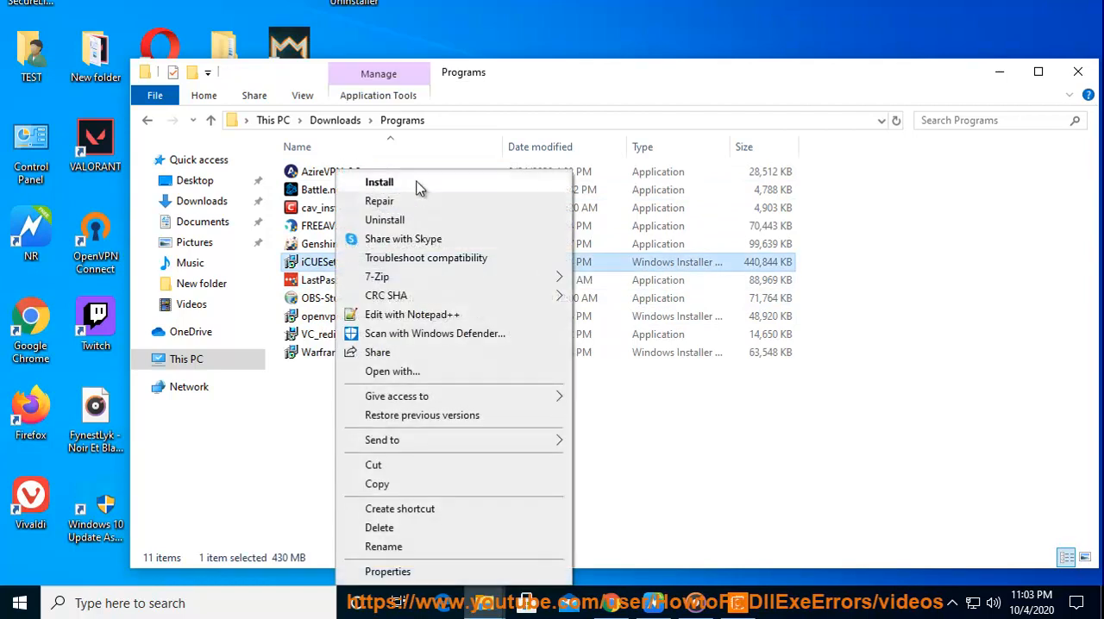
left_click(379, 181)
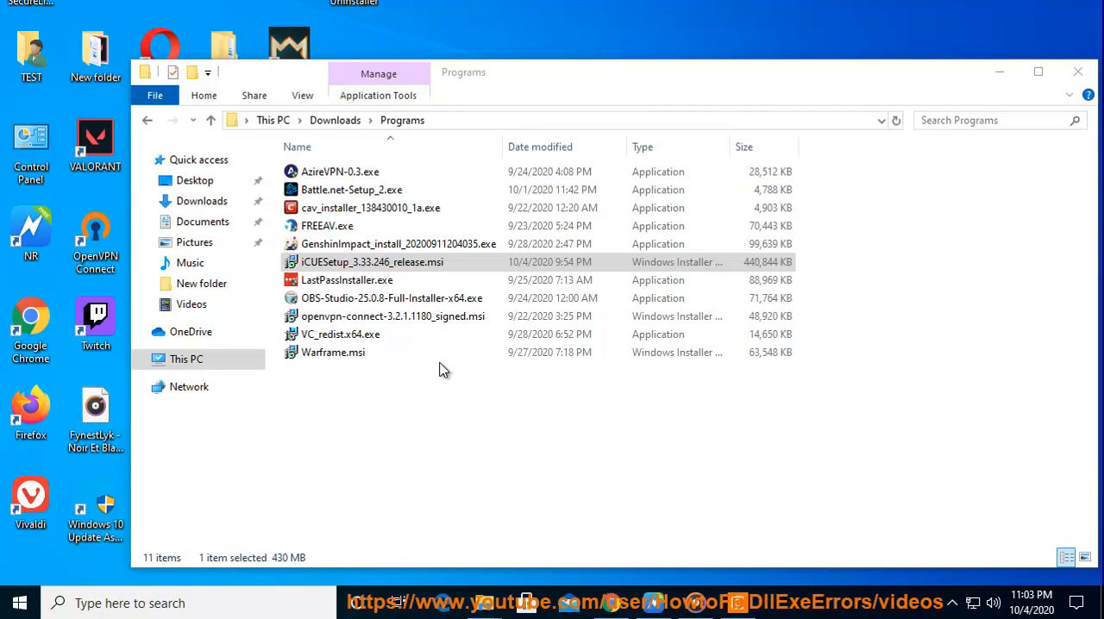
double_click(372, 262)
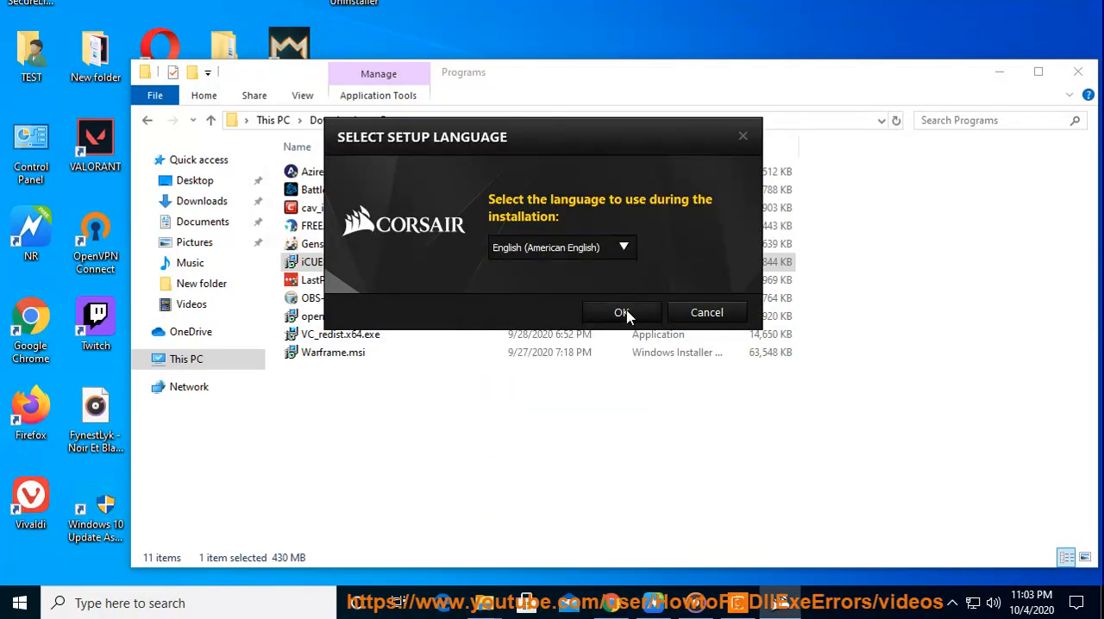
- Install iCUE 3.33.246 in English without a Start Menu shortcut, then finish setup
left_click(622, 312)
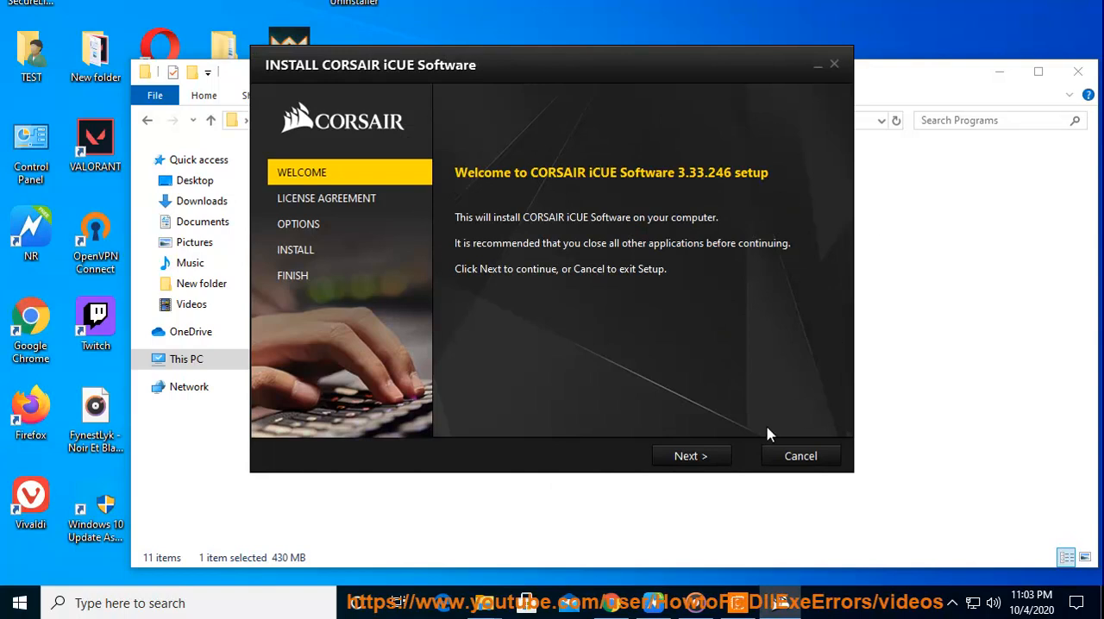
left_click(692, 455)
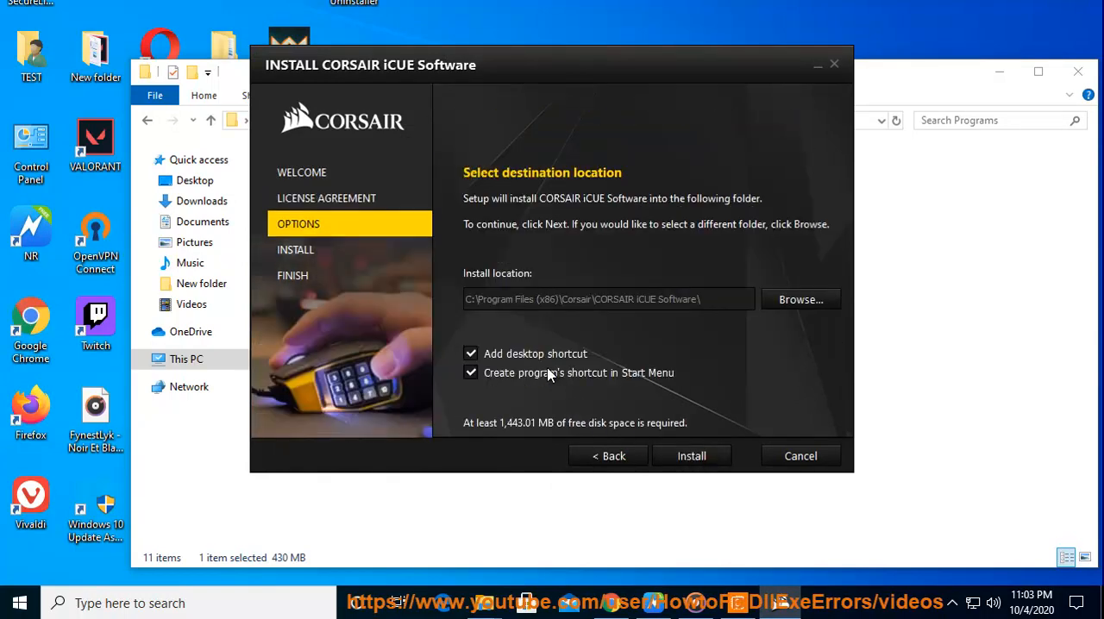
left_click(472, 373)
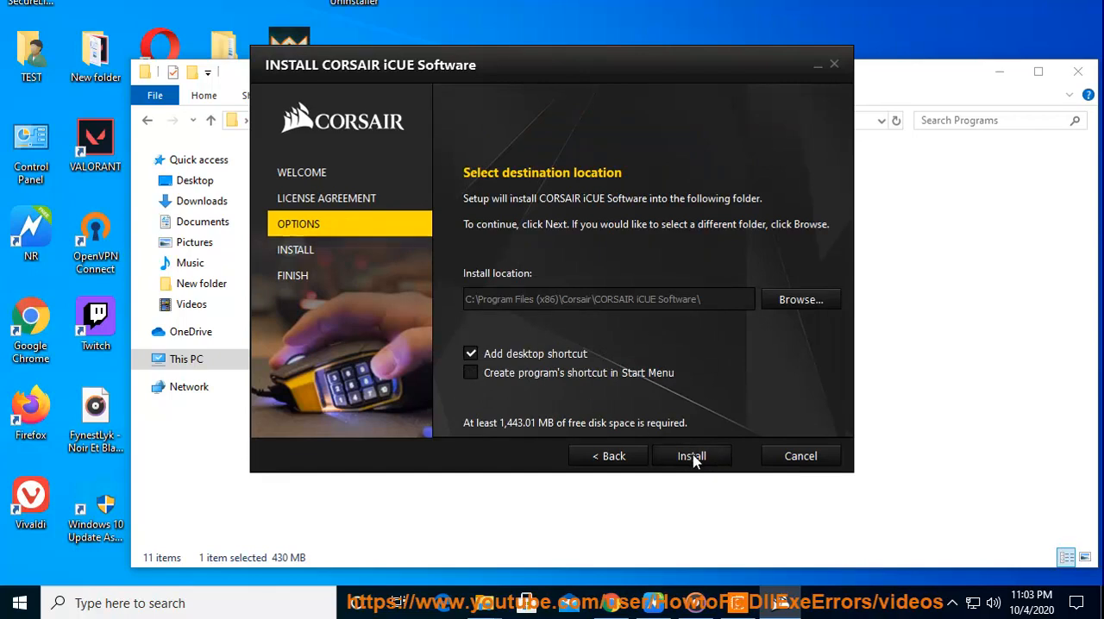
left_click(692, 455)
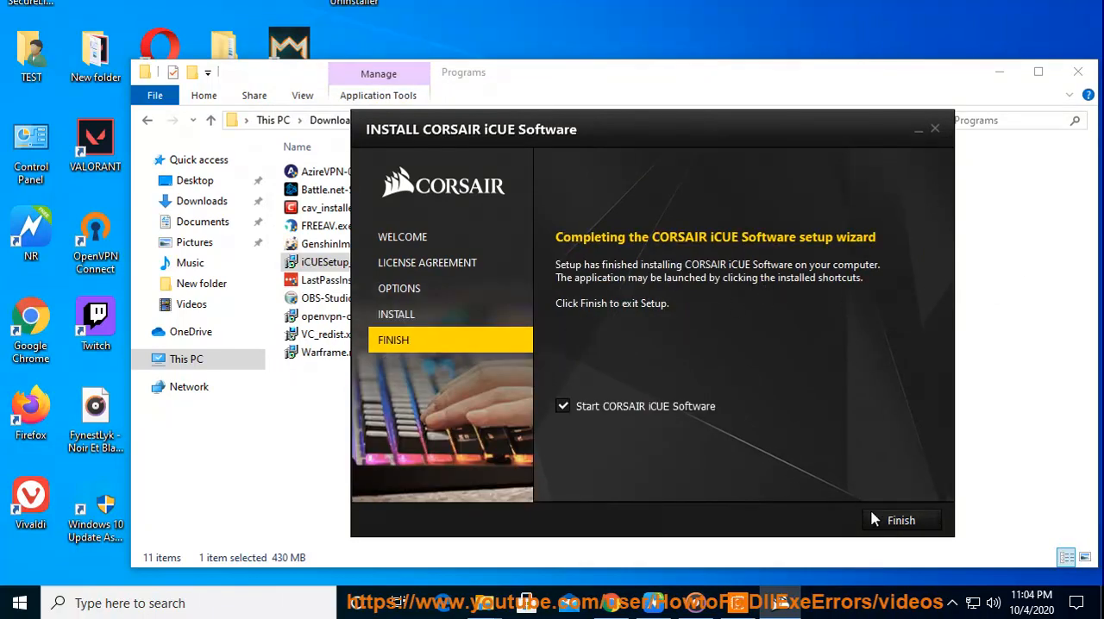
left_click(901, 520)
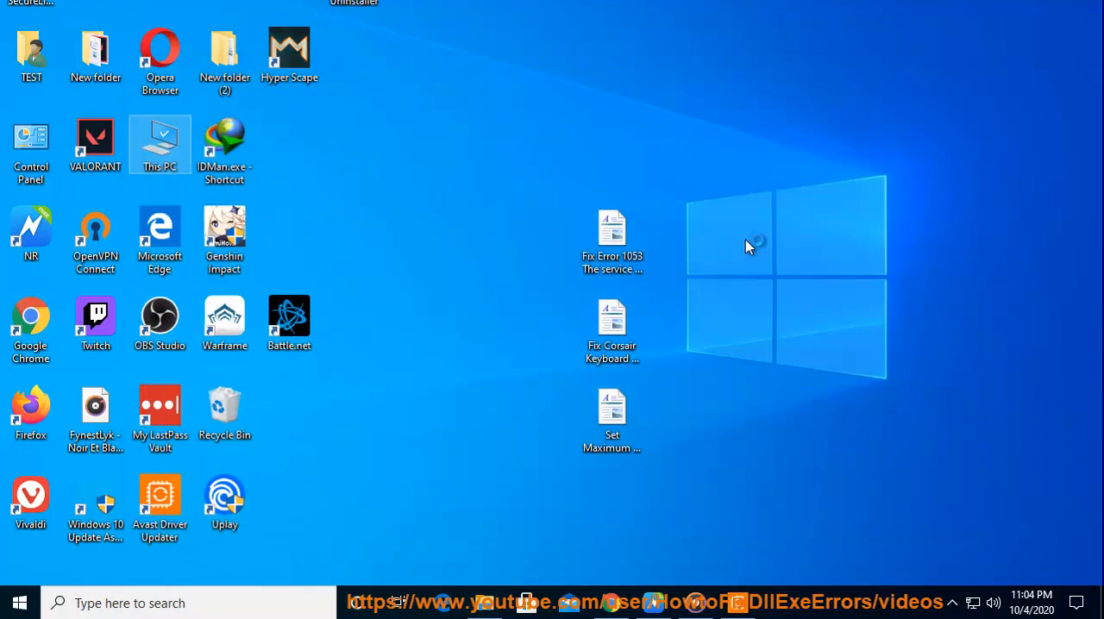